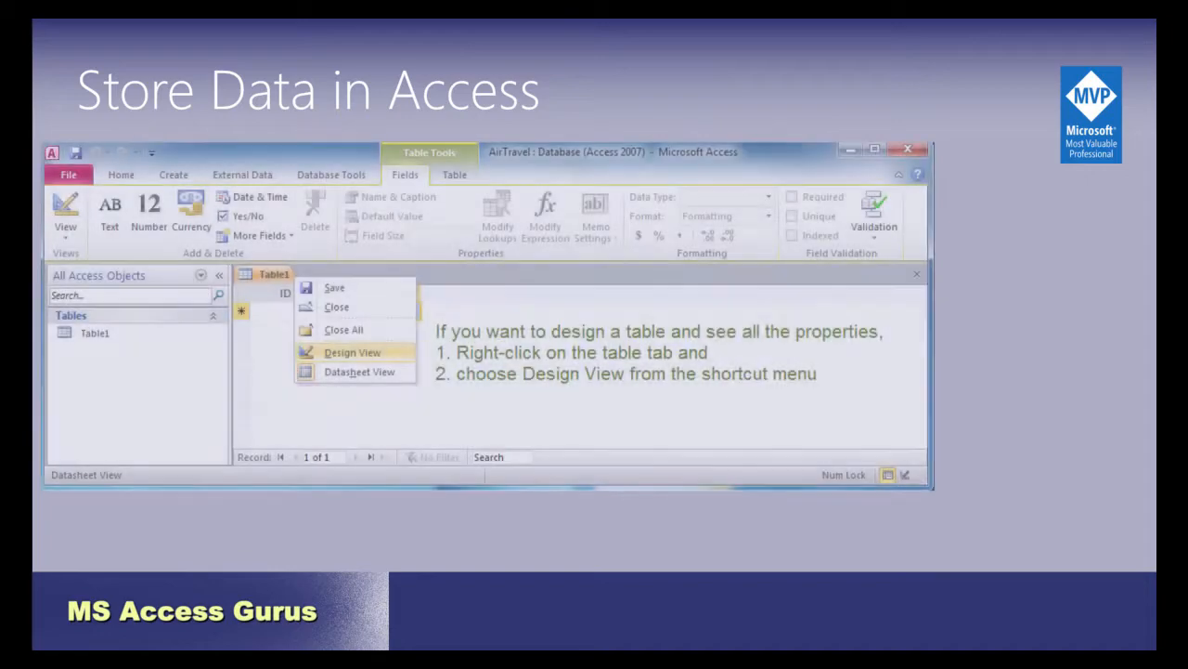
Show the Travel table in Design View with its fields, data types and indexes
{"action": "left_click", "coordinate": [353, 353]}
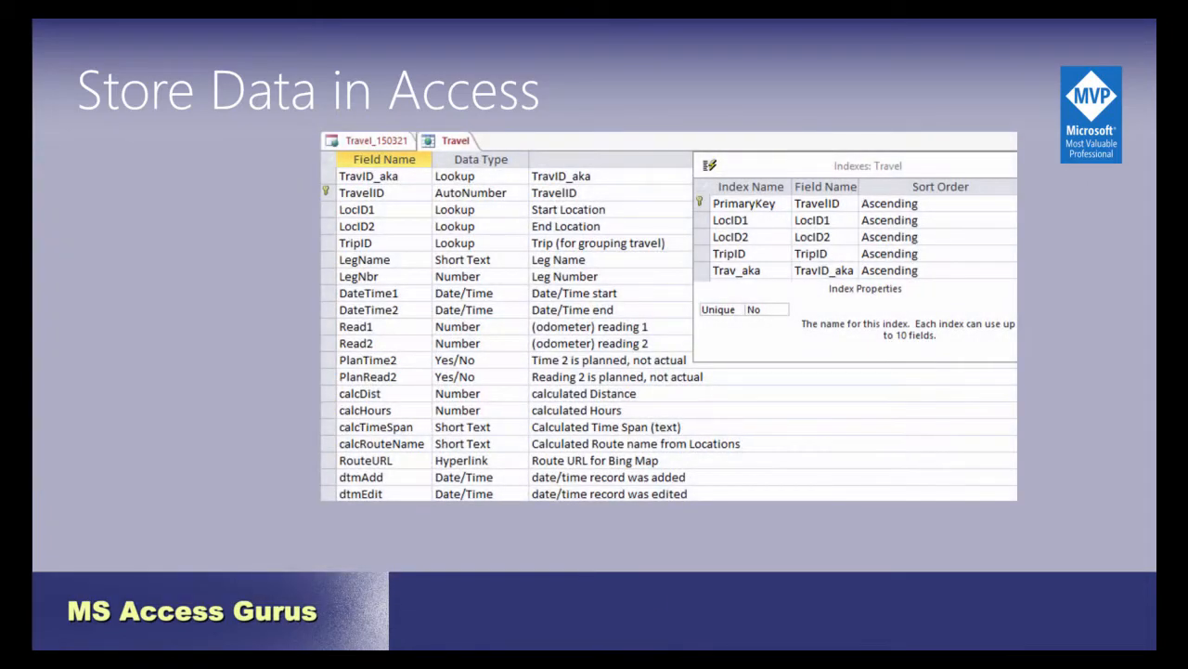
{"action": "key", "text": "right"}
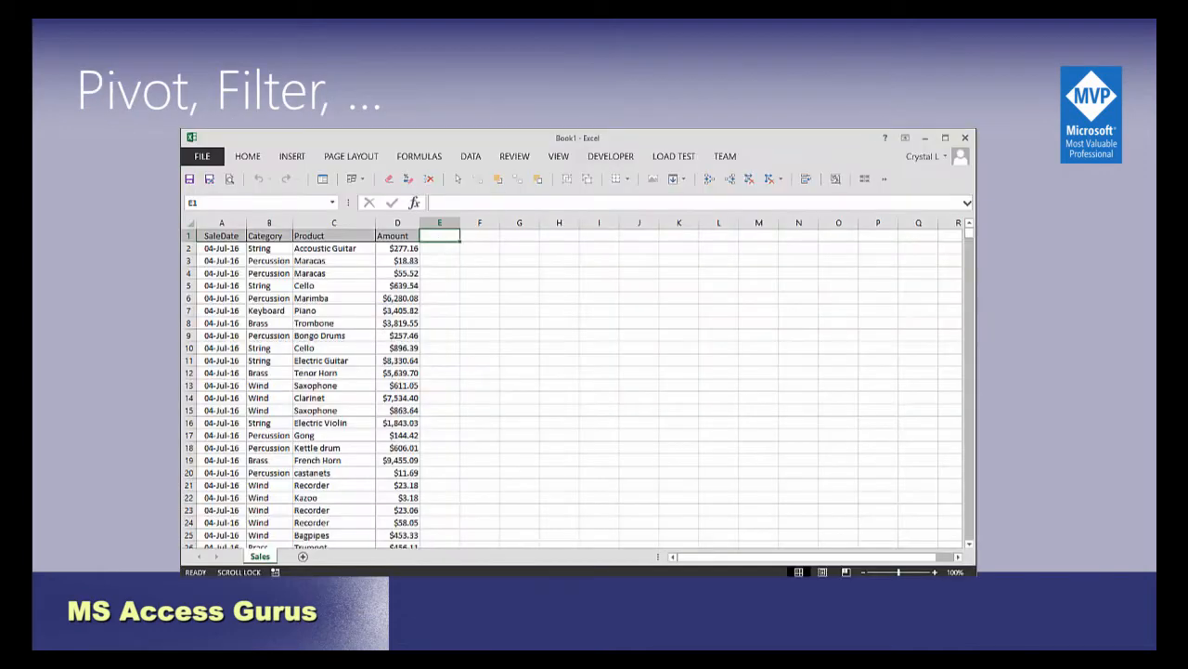
Add a MonthSale column with =TEXT(A2,"yy-mm") and build a sales pivot filtered to the Brass category
{"action": "type", "text": "=TEXT(A2,"}
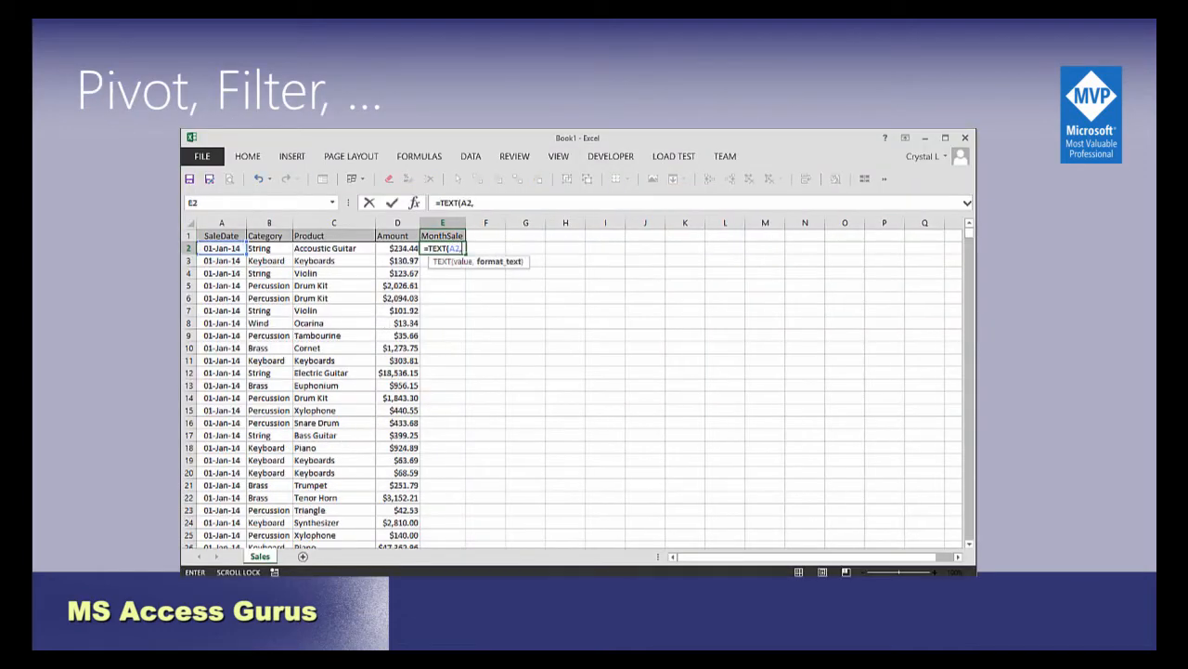
{"action": "left_click", "coordinate": [292, 156]}
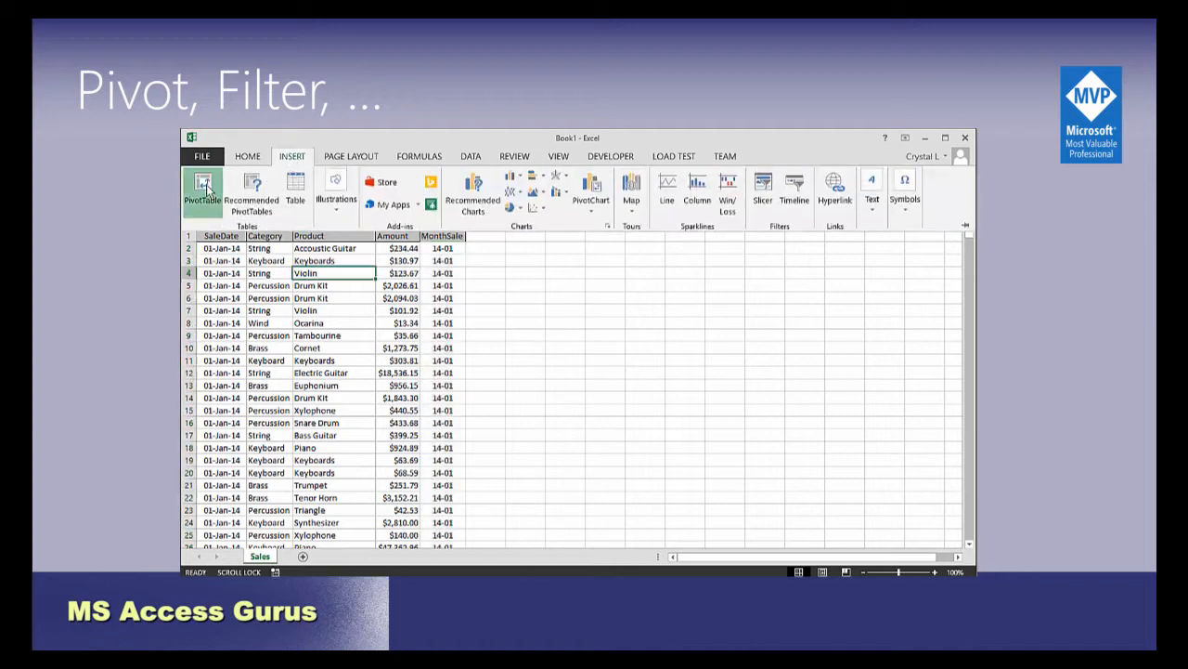
{"action": "left_click", "coordinate": [202, 188]}
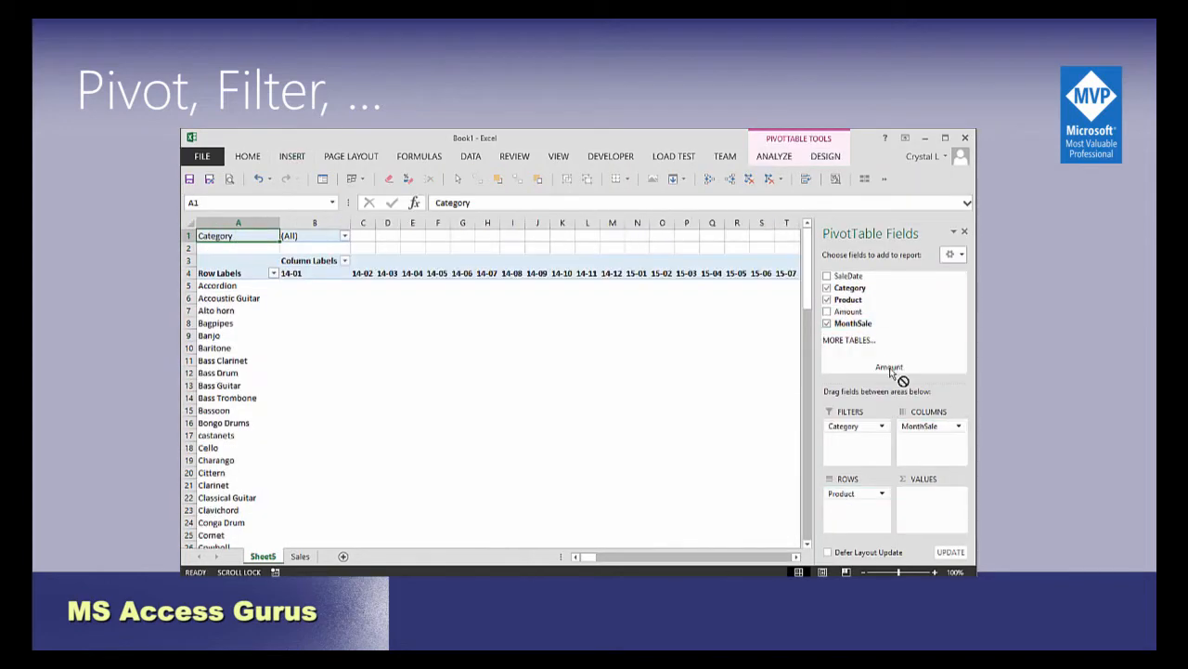
{"action": "left_click", "coordinate": [346, 234]}
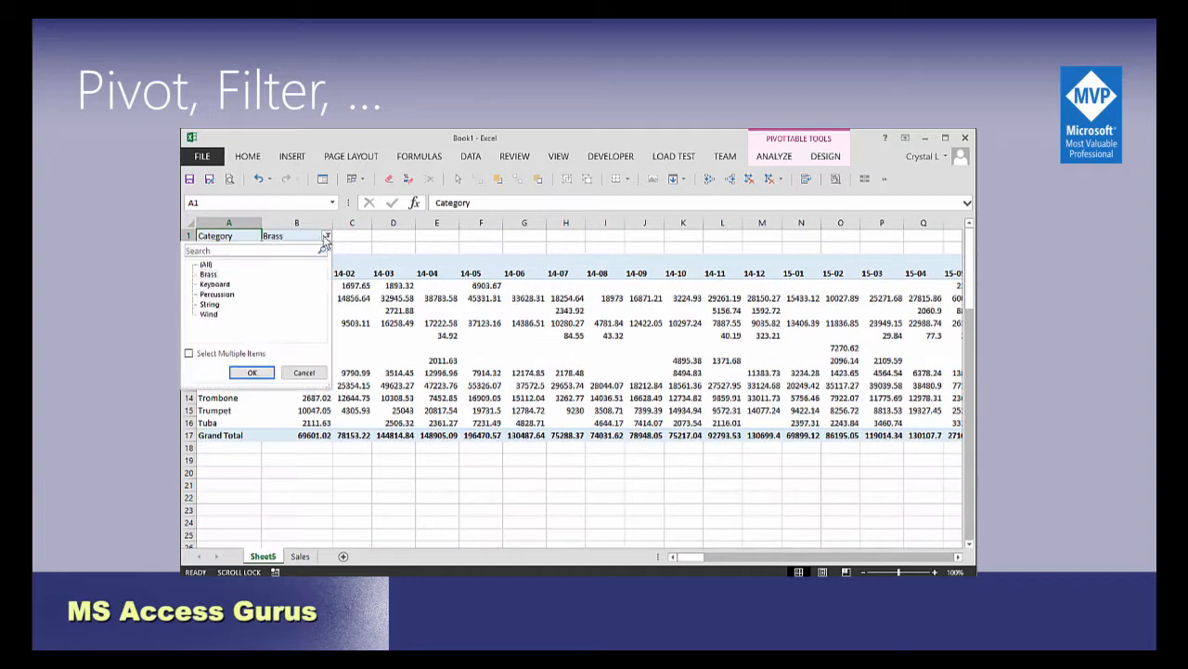
{"action": "left_click", "coordinate": [251, 371]}
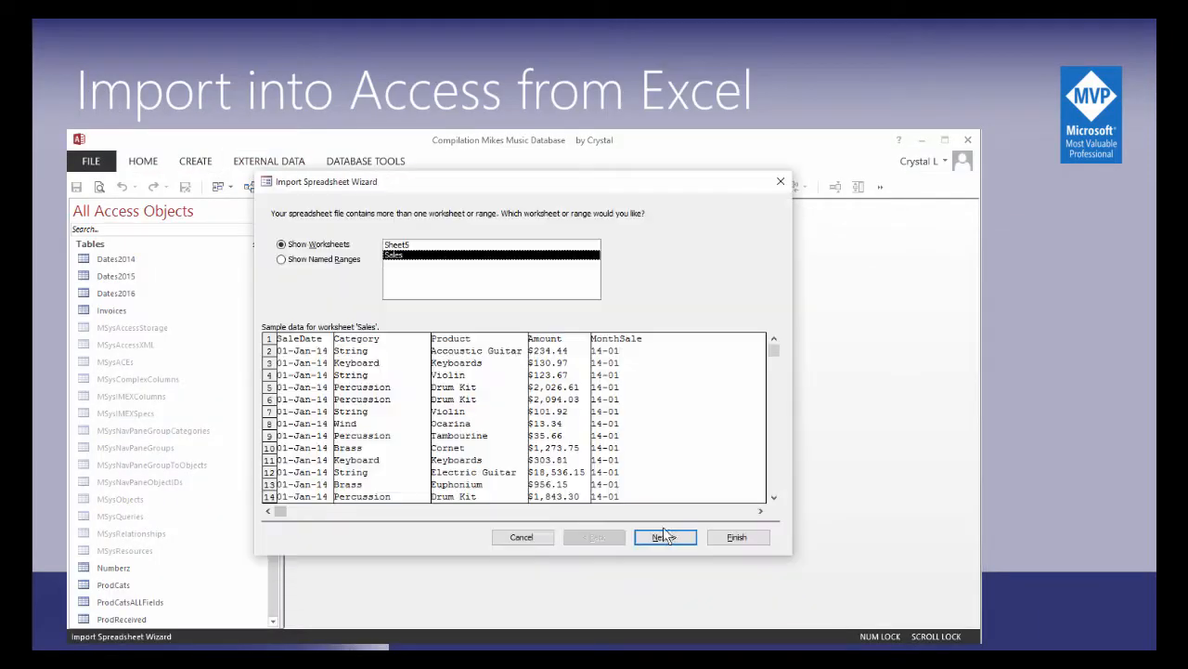
Advance the Import Spreadsheet Wizard through the Sales field options and finish the import
{"action": "left_click", "coordinate": [664, 537]}
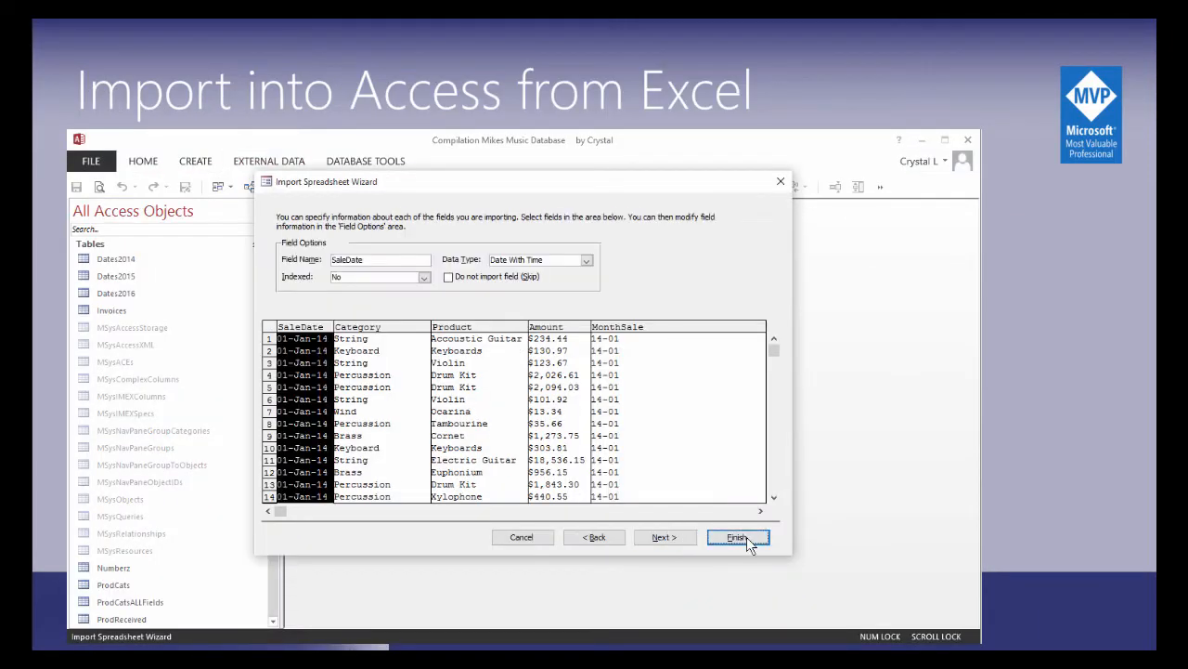
{"action": "left_click", "coordinate": [737, 537]}
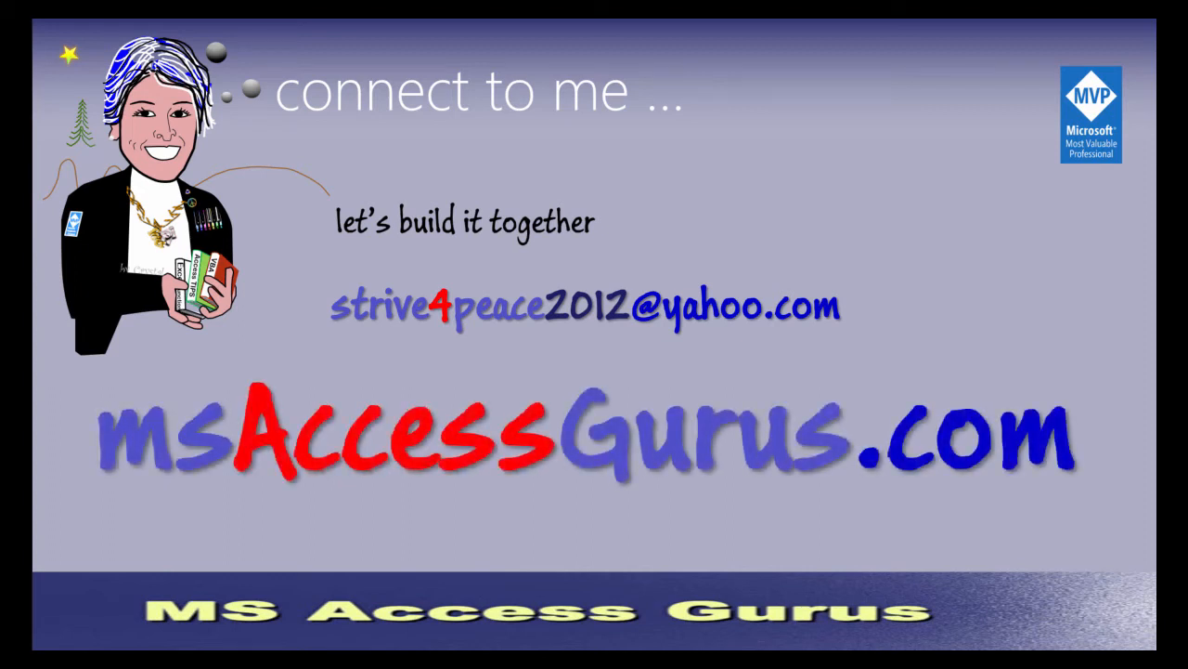